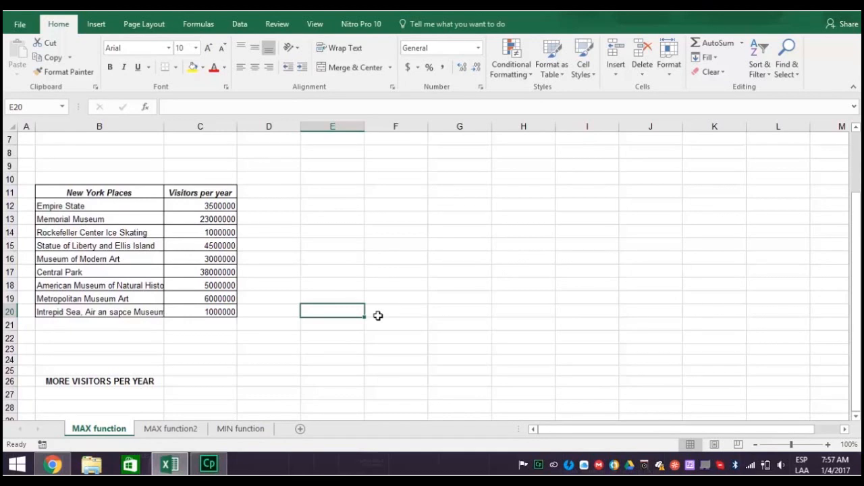
{"action": "mouse_move", "coordinate": [373, 311]}
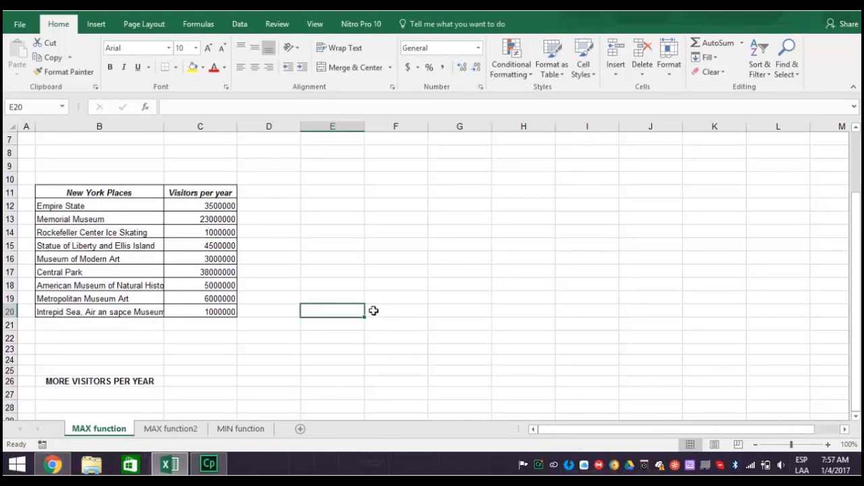
{"action": "mouse_move", "coordinate": [198, 381]}
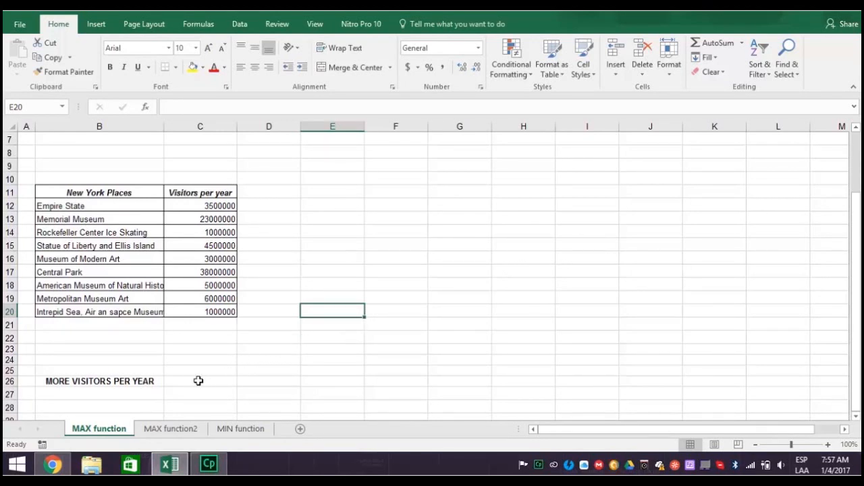
Step: Enter =MAX(C12:C20) in C26 to show the most visitors per year, 38000000
{"action": "left_click", "coordinate": [199, 381]}
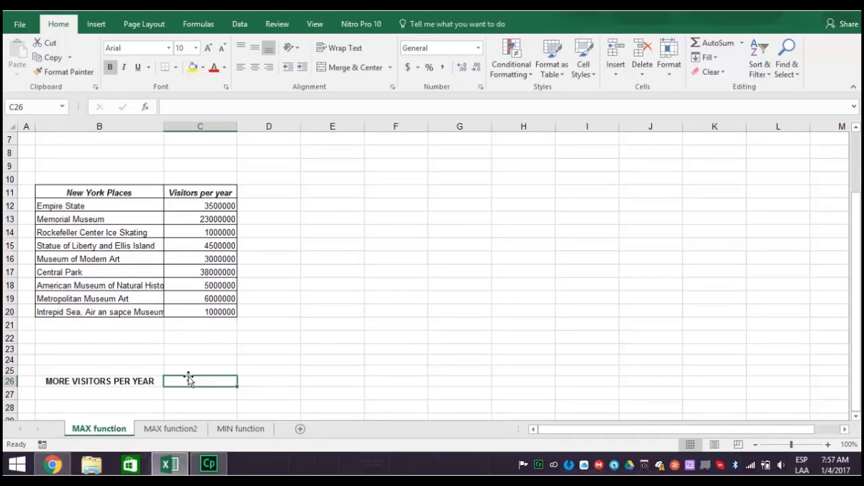
{"action": "type", "text": "="}
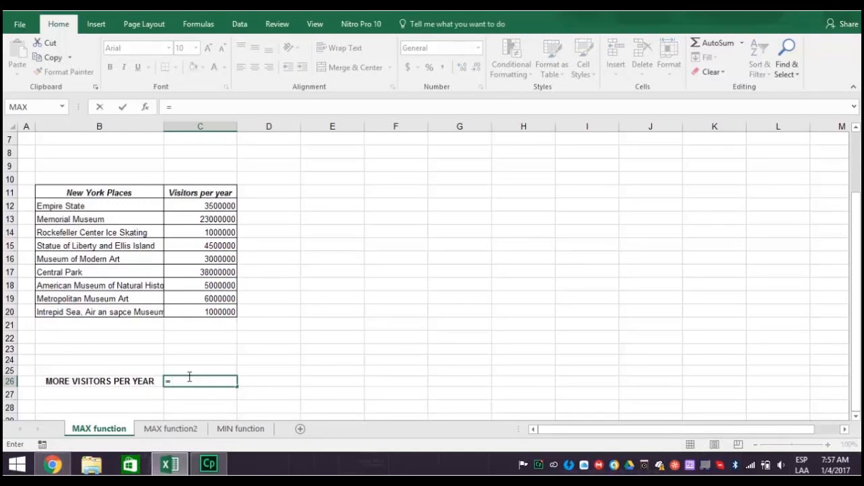
{"action": "type", "text": "max"}
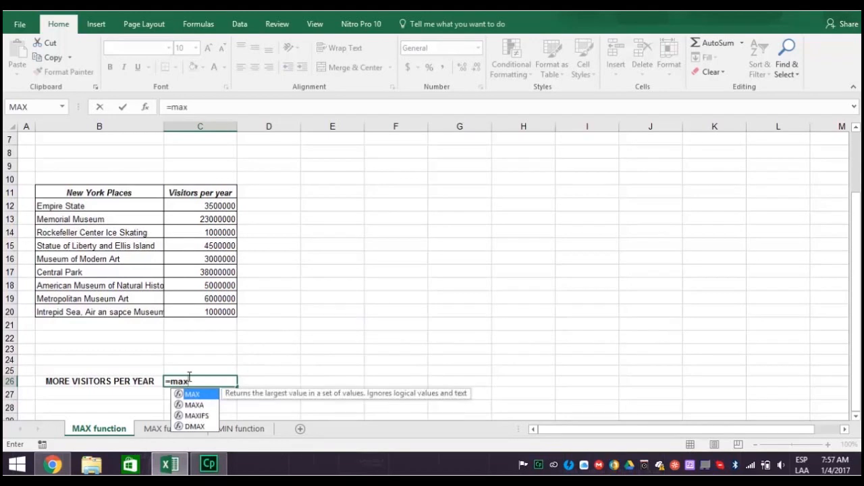
{"action": "type", "text": "("}
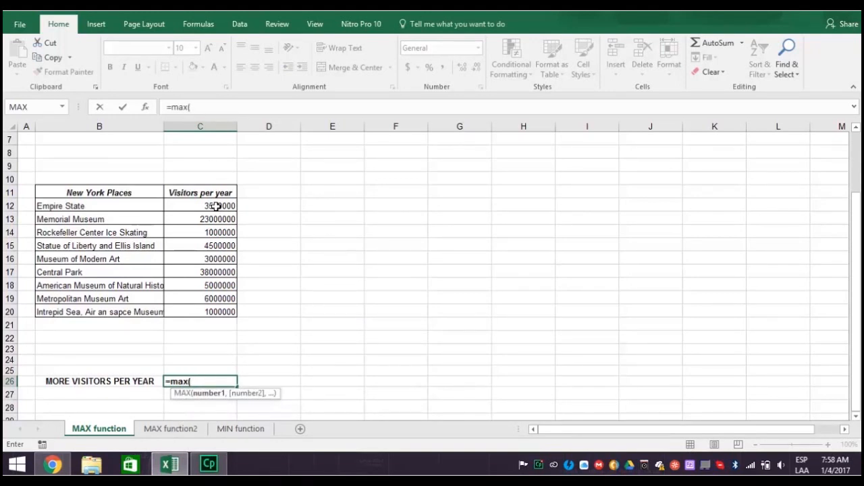
{"action": "left_click_drag", "start_coordinate": [199, 206], "coordinate": [200, 311]}
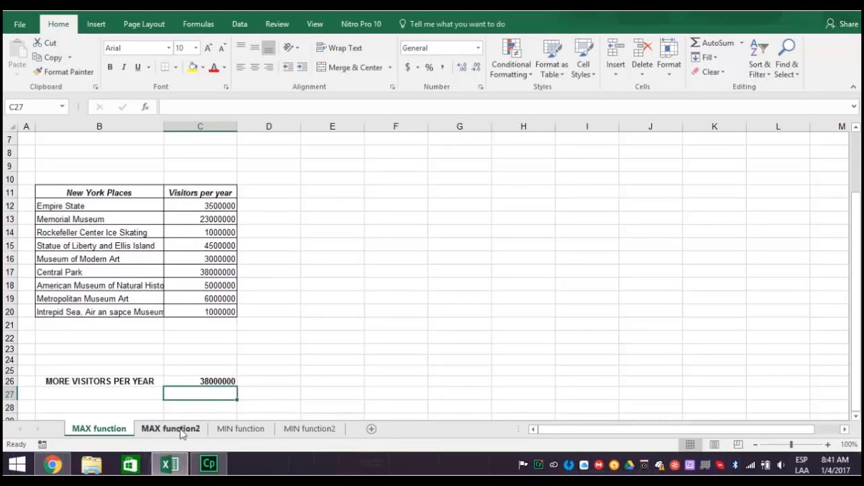
Step: Go to the MAX function2 sheet and start a formula in B16
{"action": "left_click", "coordinate": [171, 429]}
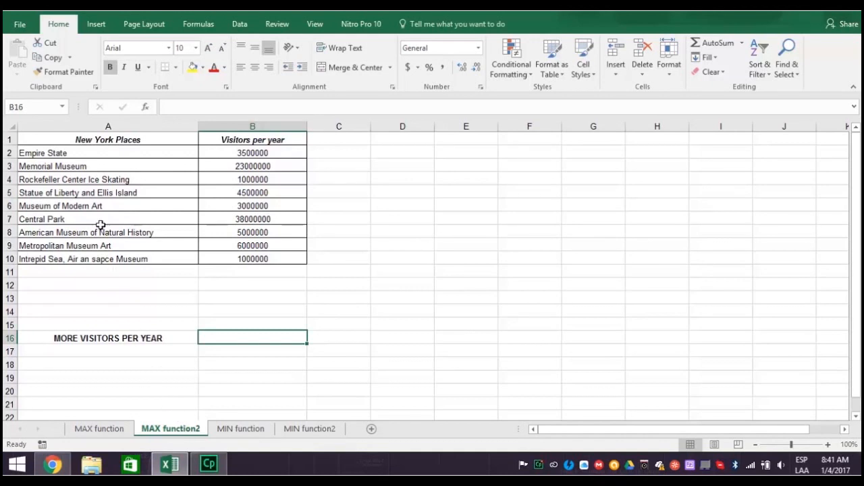
{"action": "left_click", "coordinate": [198, 23]}
{"action": "type", "text": "="}
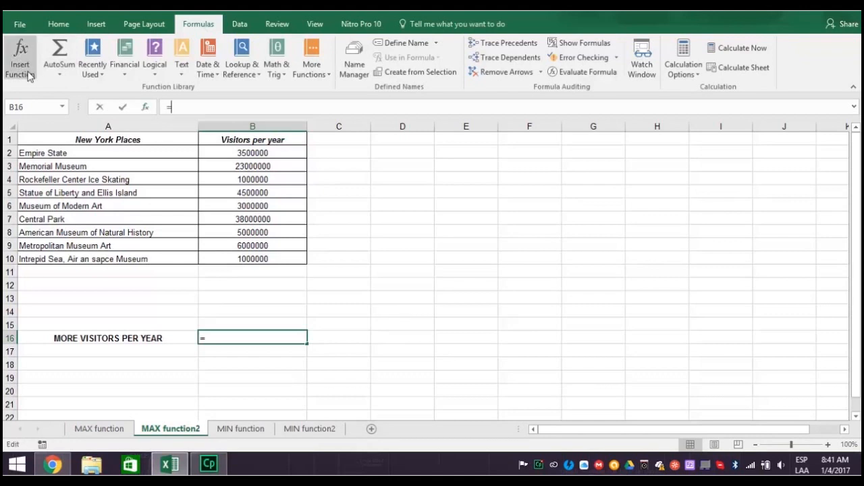
Step: Search Insert Function for 'max' so MAX appears first in the results
{"action": "left_click", "coordinate": [18, 52]}
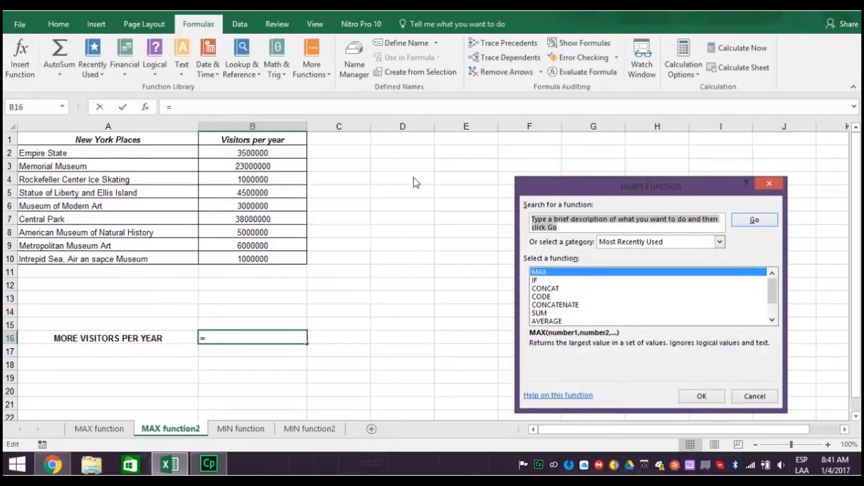
{"action": "type", "text": "max"}
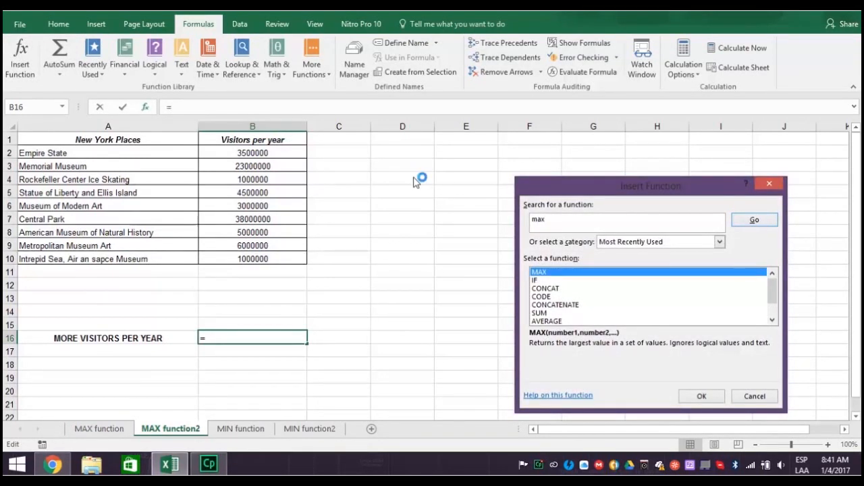
{"action": "left_click", "coordinate": [754, 219]}
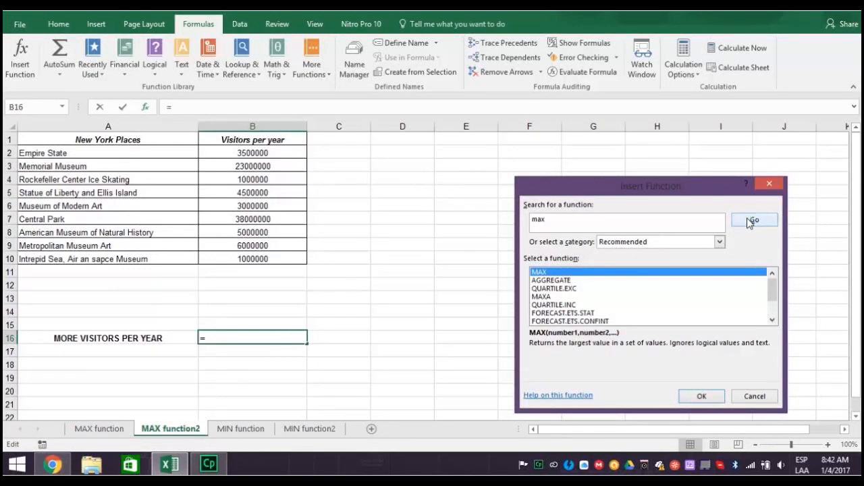
{"action": "mouse_move", "coordinate": [743, 227]}
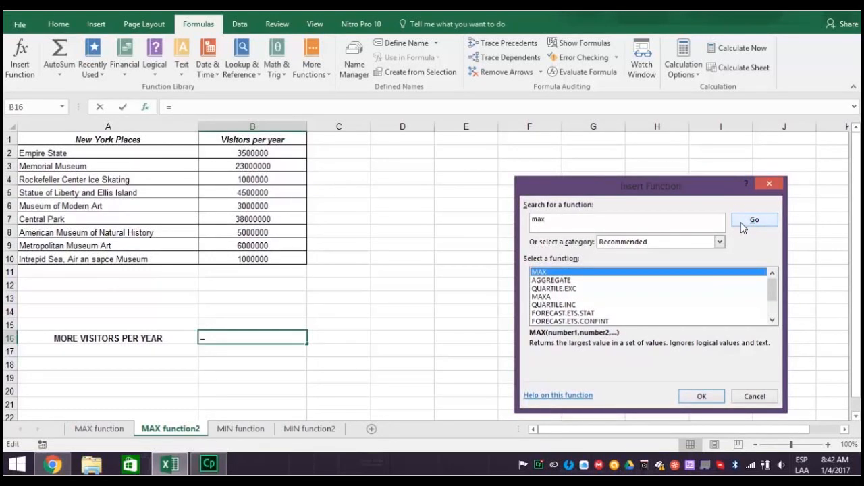
{"action": "mouse_move", "coordinate": [708, 380]}
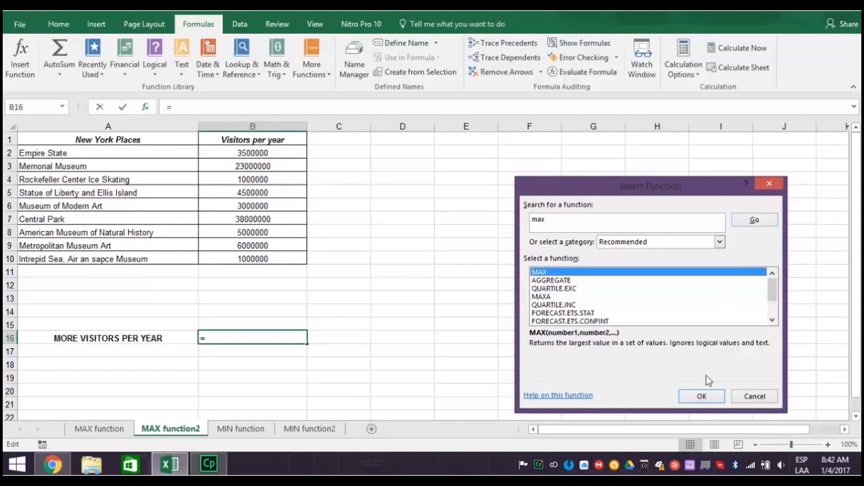
Step: Choose MAX with range B2:B10 so B16 shows 38000000
{"action": "left_click", "coordinate": [701, 396]}
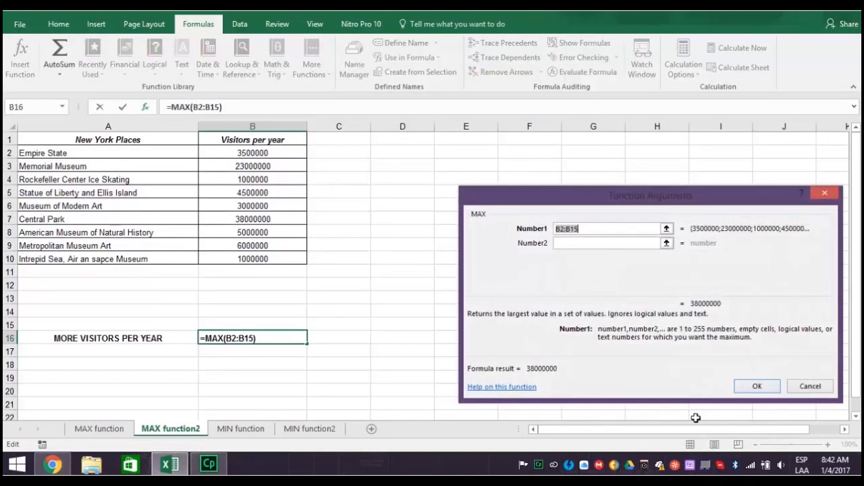
{"action": "mouse_move", "coordinate": [427, 335]}
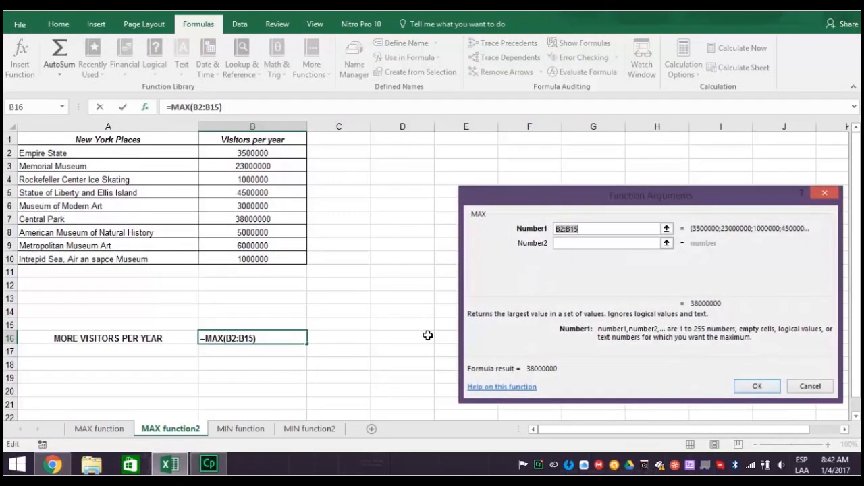
{"action": "left_click", "coordinate": [252, 152]}
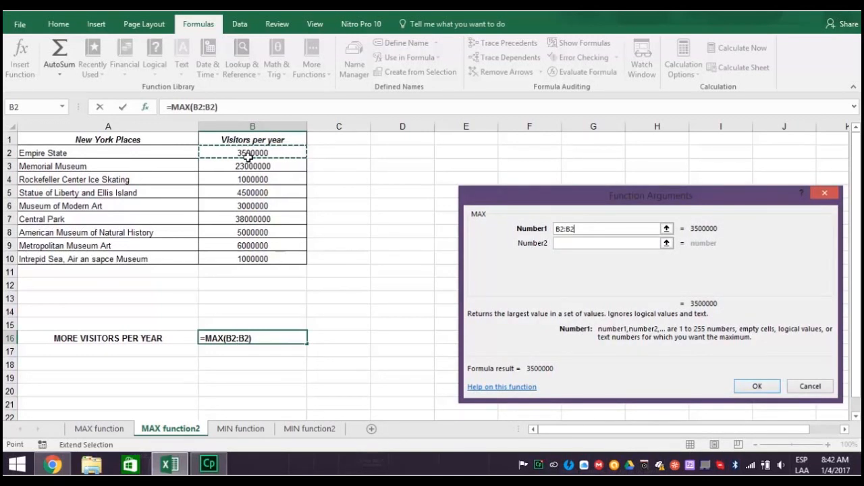
{"action": "left_click_drag", "start_coordinate": [253, 152], "coordinate": [253, 258]}
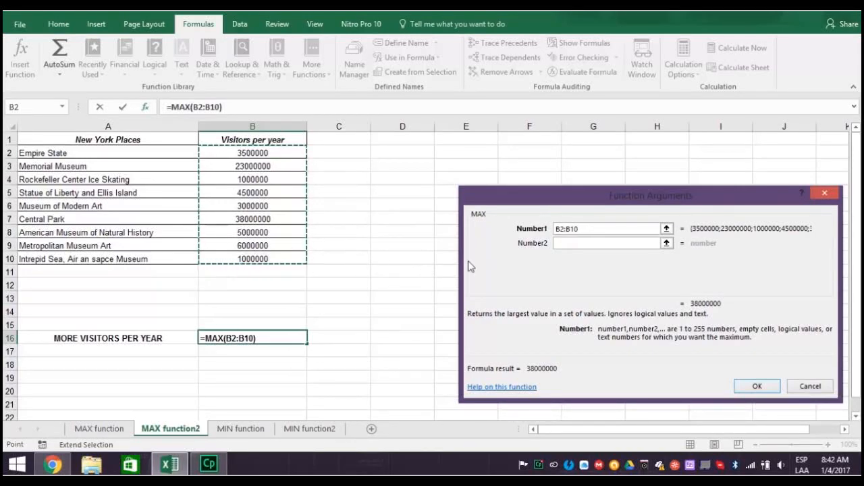
{"action": "left_click", "coordinate": [757, 385]}
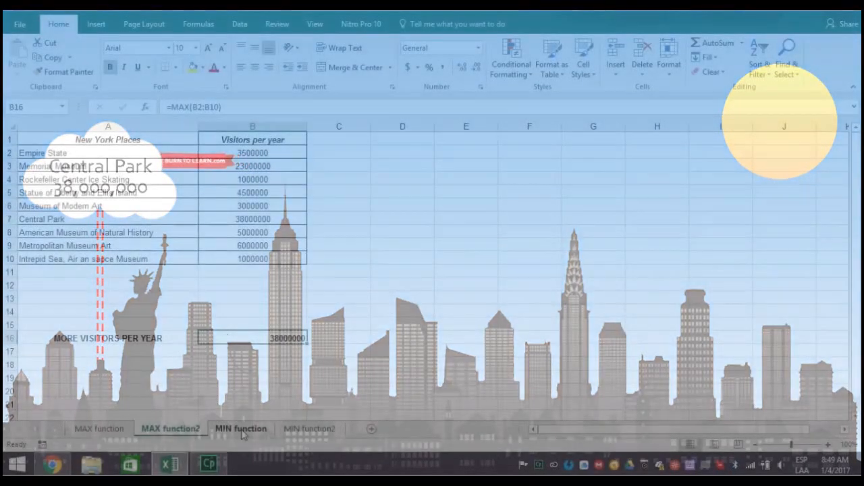
Step: Go to the MIN function sheet and select C26 beside Annual Sales
{"action": "left_click", "coordinate": [240, 429]}
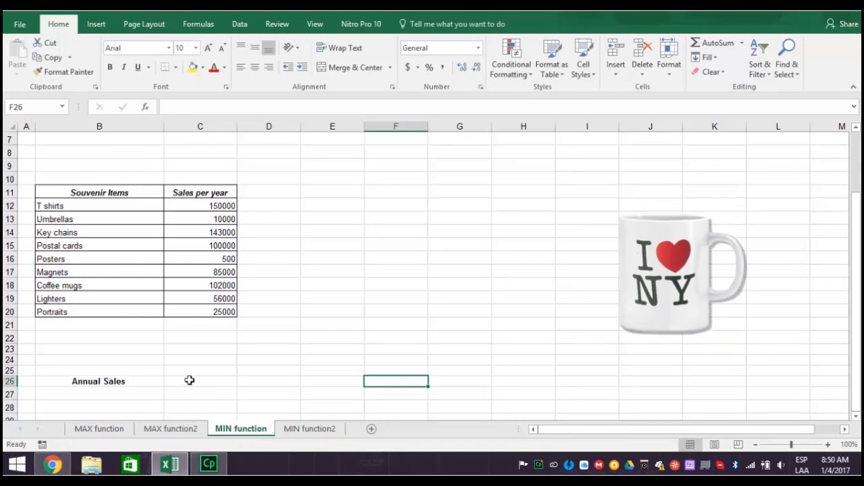
{"action": "left_click", "coordinate": [190, 381]}
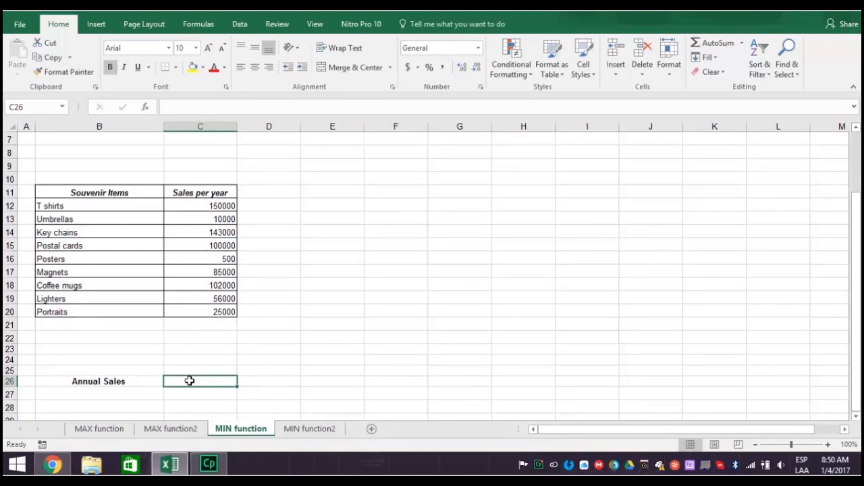
Step: Enter a MIN formula over C12:C20 in C26, showing 500 as lowest sales
{"action": "type", "text": "=min("}
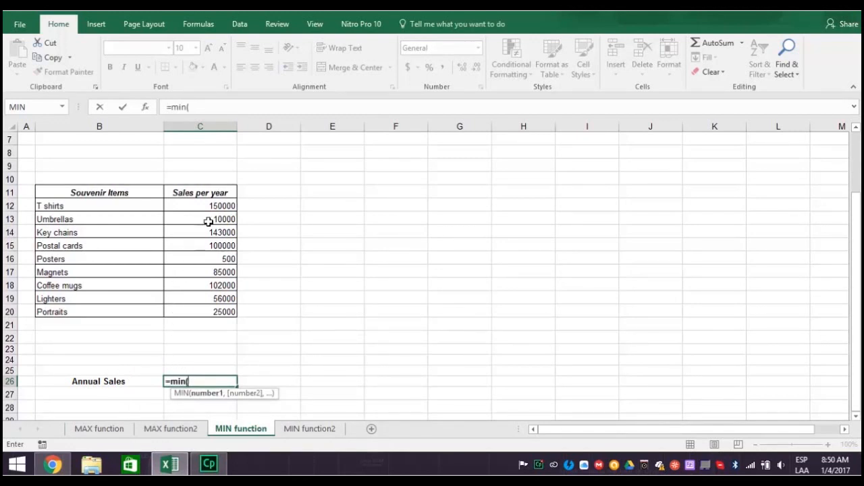
{"action": "mouse_move", "coordinate": [208, 206]}
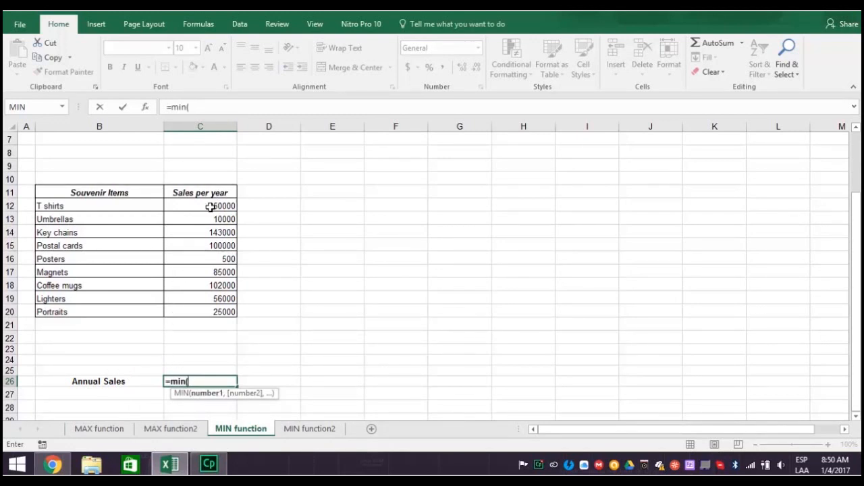
{"action": "left_click", "coordinate": [209, 205]}
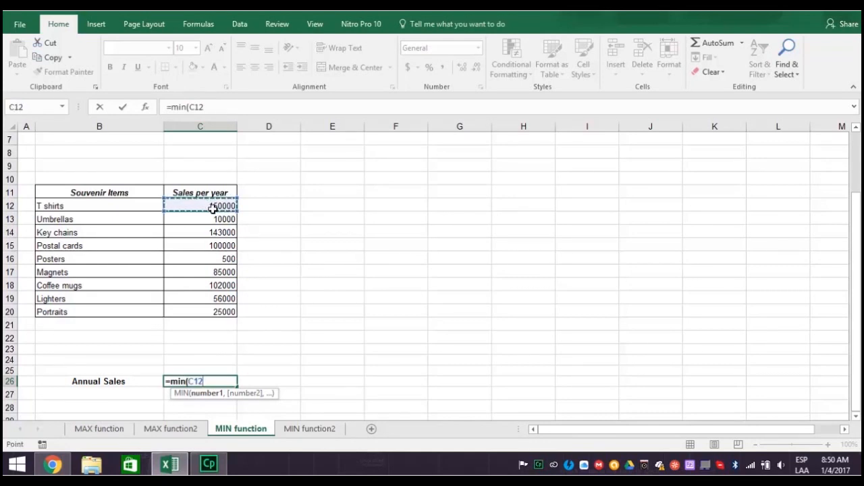
{"action": "left_click_drag", "start_coordinate": [200, 205], "coordinate": [228, 312]}
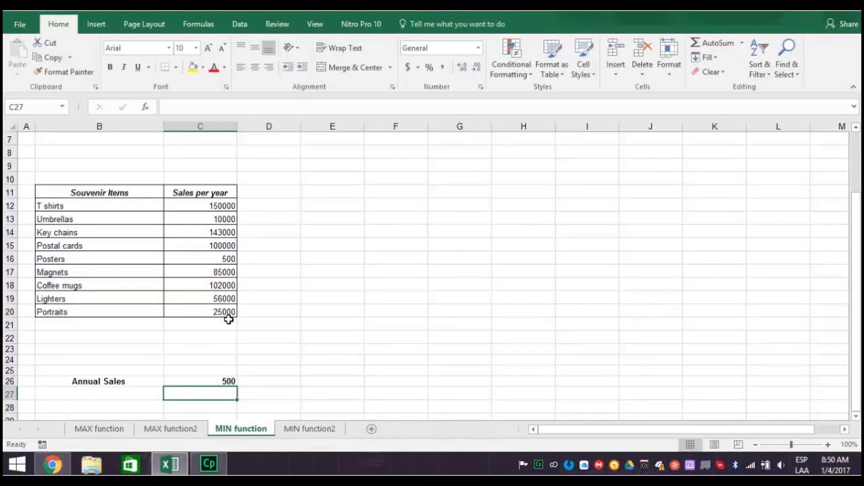
{"action": "mouse_move", "coordinate": [267, 338]}
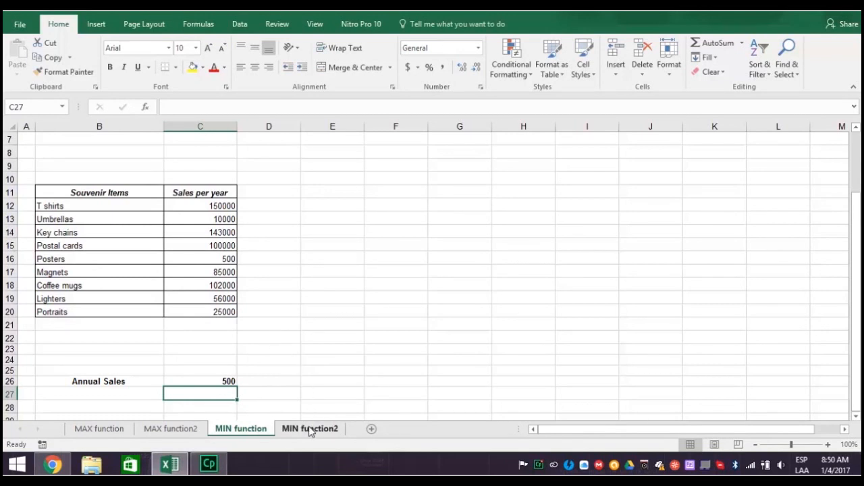
Step: On the MIN function2 sheet, bring up the Insert Function dialog
{"action": "left_click", "coordinate": [310, 429]}
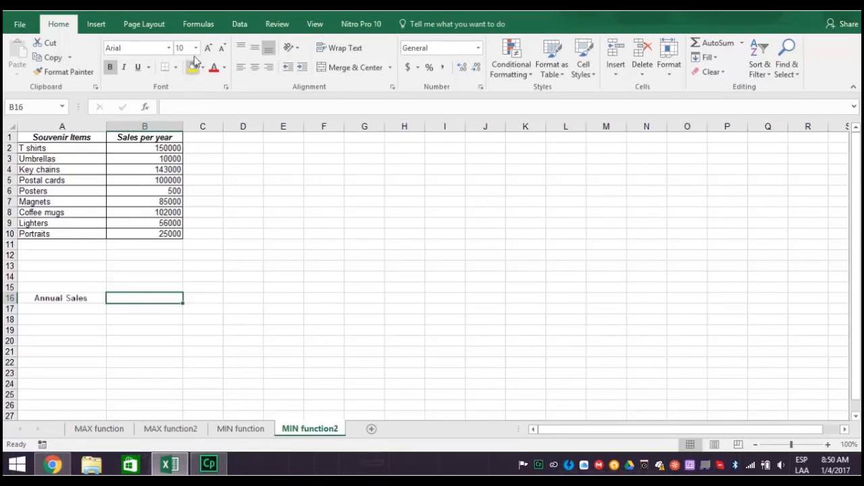
{"action": "left_click", "coordinate": [198, 23]}
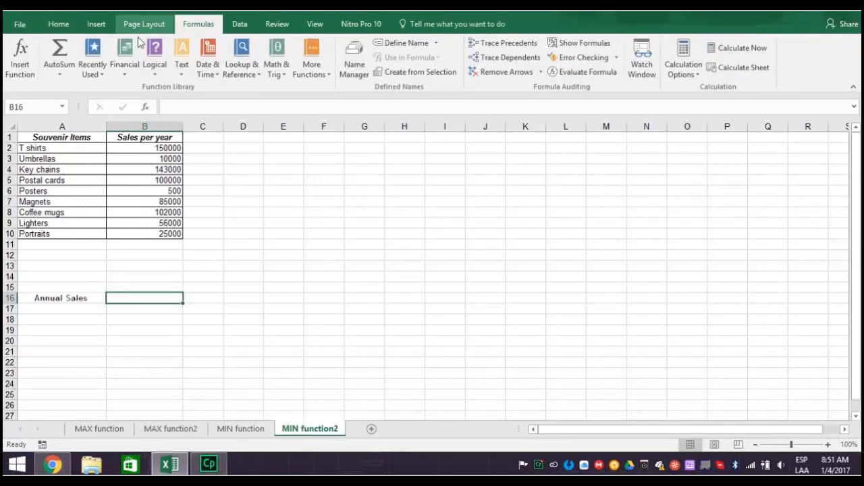
{"action": "left_click", "coordinate": [21, 54]}
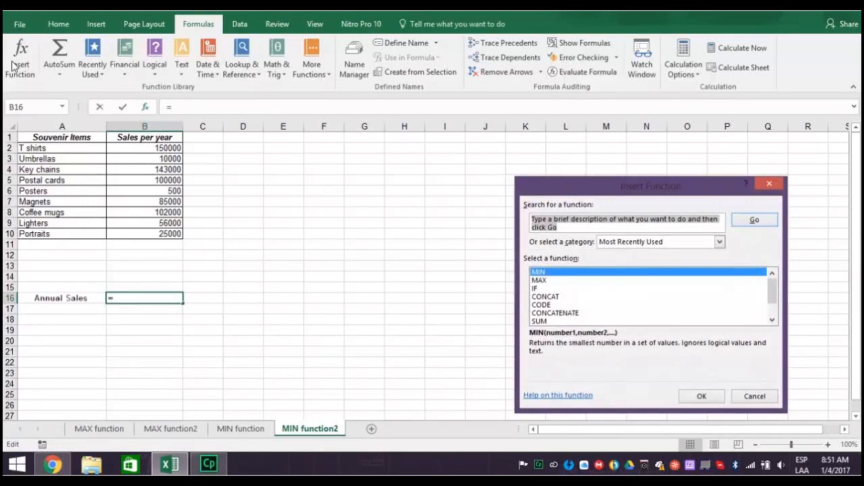
Step: Search for 'min' and choose MIN for B16
{"action": "type", "text": "min"}
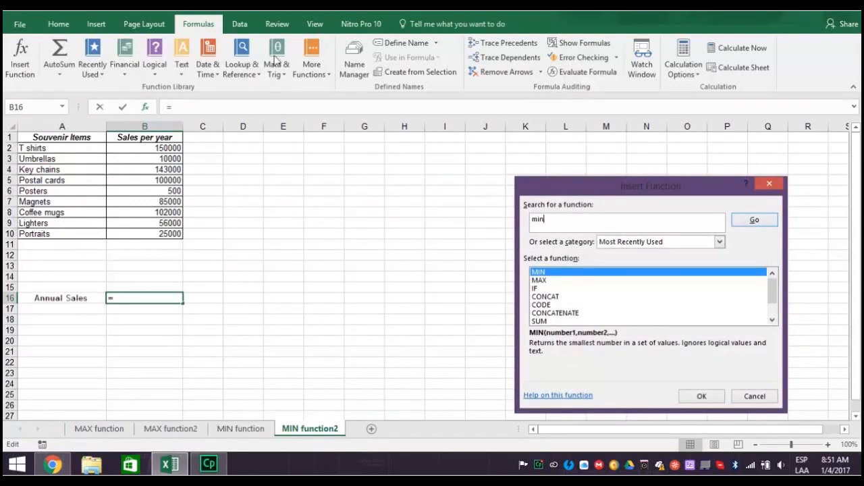
{"action": "left_click", "coordinate": [754, 220]}
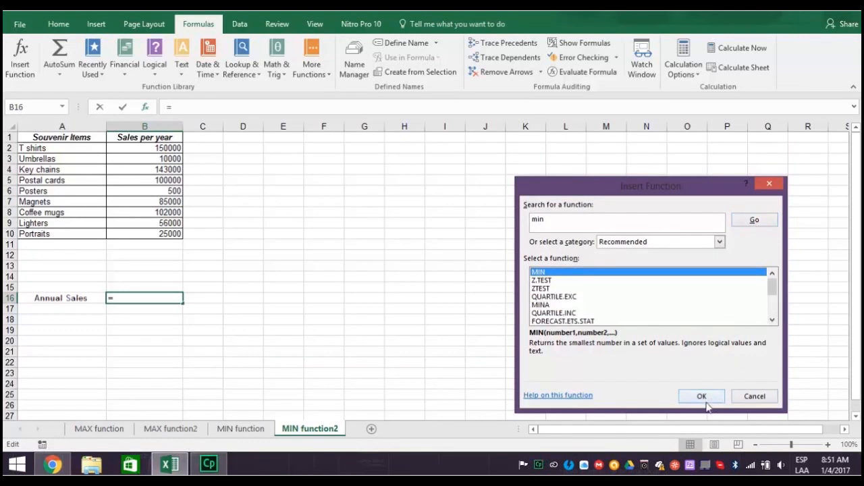
{"action": "left_click", "coordinate": [701, 395]}
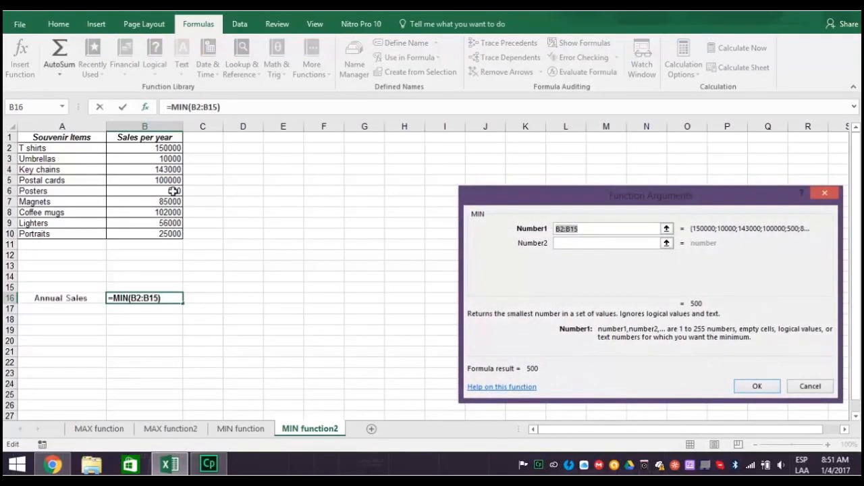
Step: Replace the range with B2:B10 so B16 holds =MIN(B2:B10), showing 500
{"action": "left_click", "coordinate": [143, 147]}
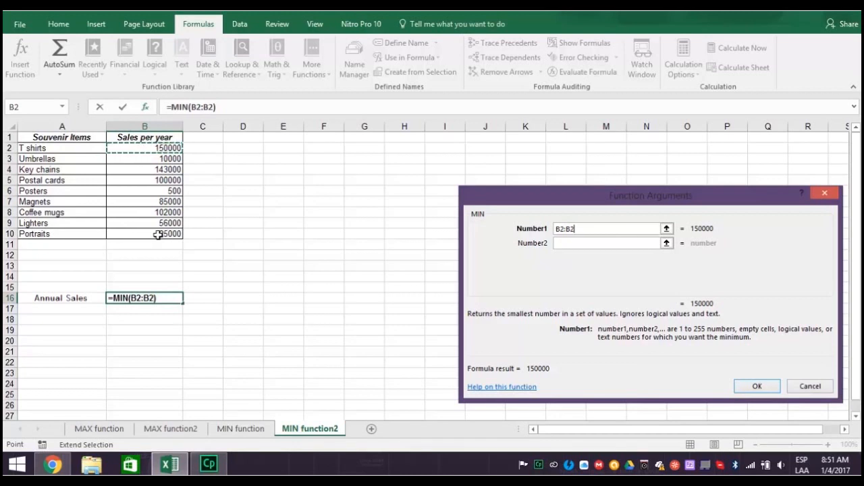
{"action": "left_click_drag", "start_coordinate": [144, 147], "coordinate": [144, 234]}
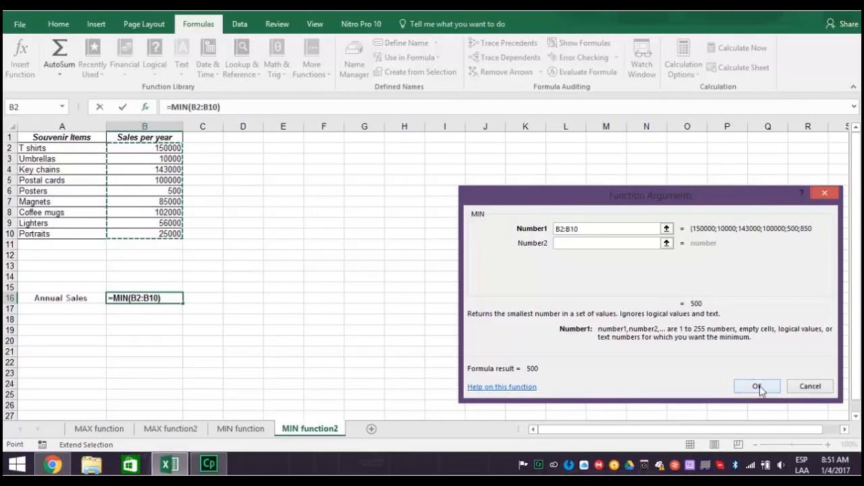
{"action": "left_click", "coordinate": [757, 385]}
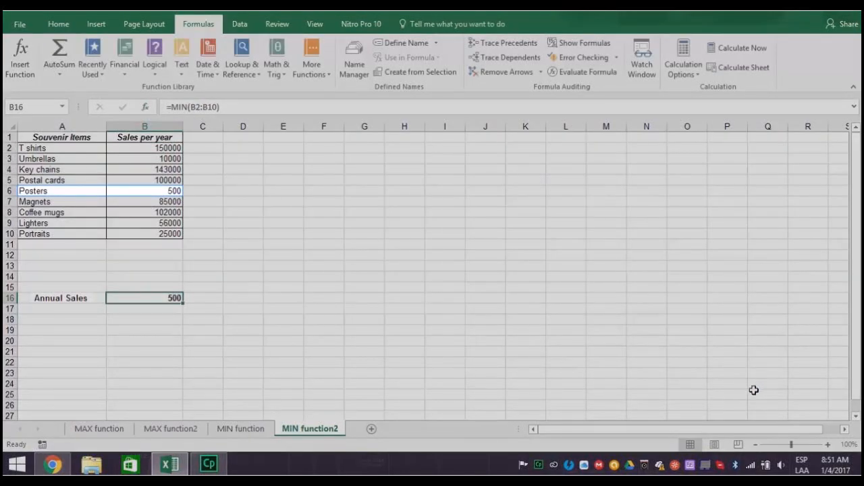